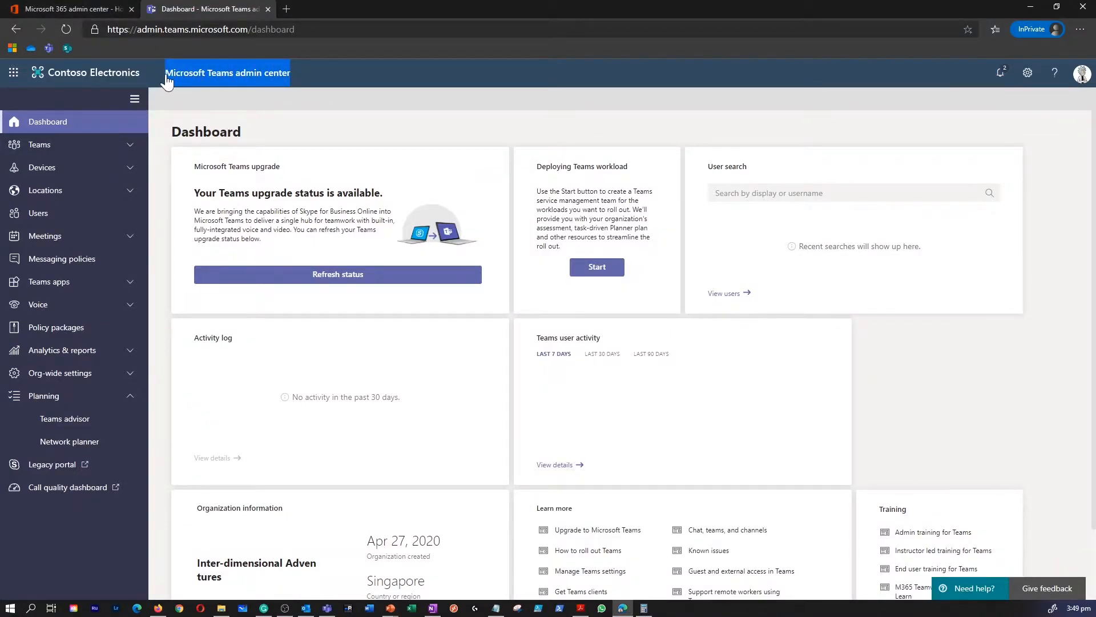
- Open Teams > Manage teams and scroll to the table of nine teams
left_click(39, 144)
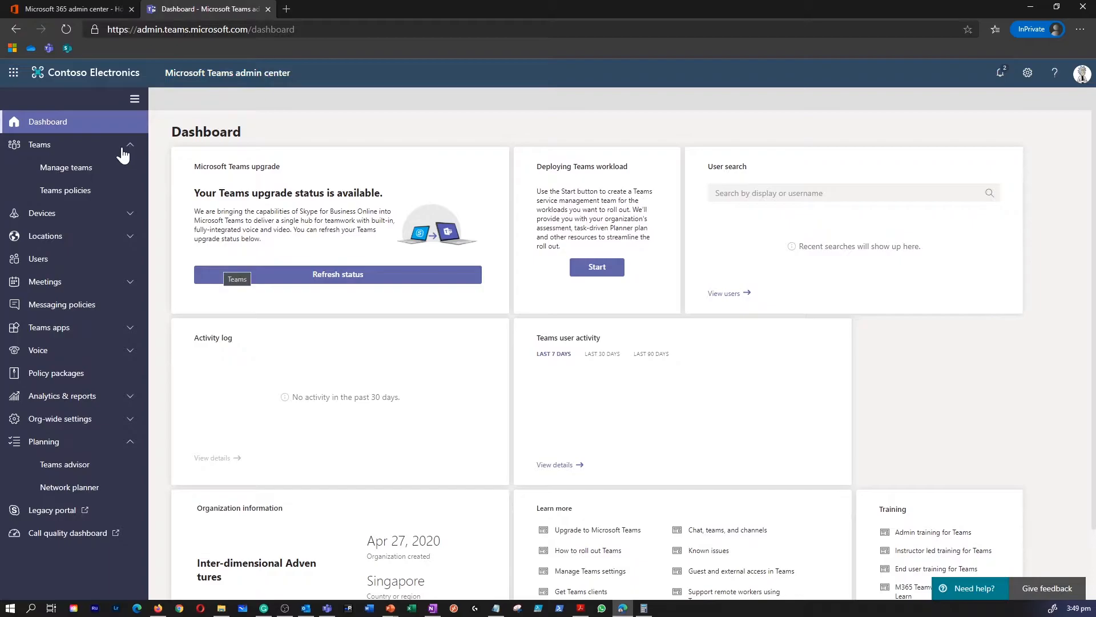
mouse_move(66, 168)
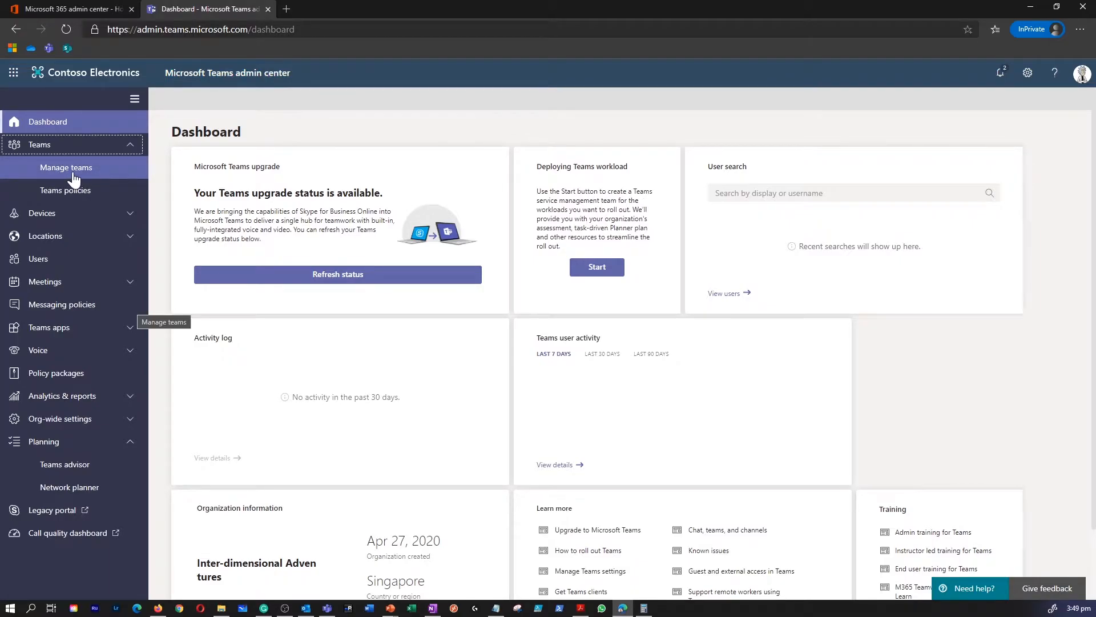
left_click(66, 167)
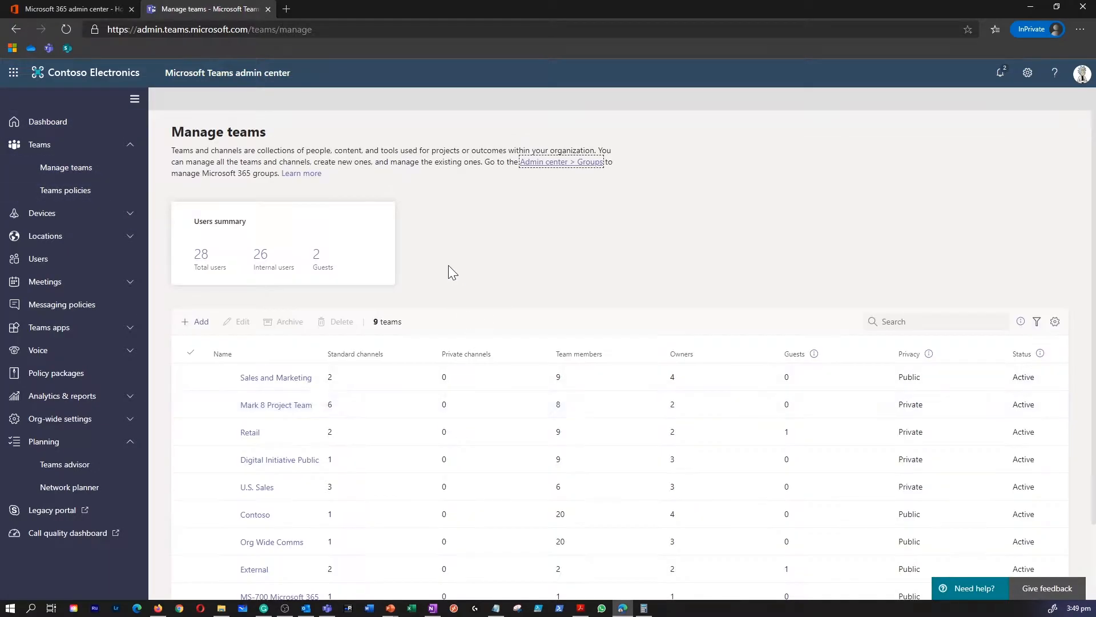
scroll("down", 3)
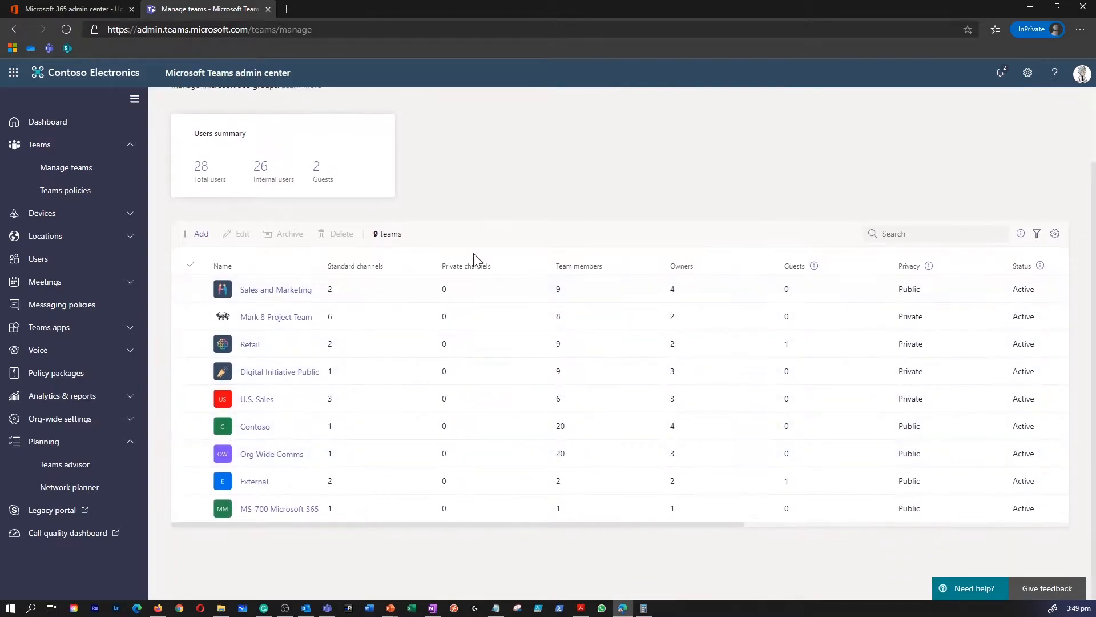
mouse_move(373, 220)
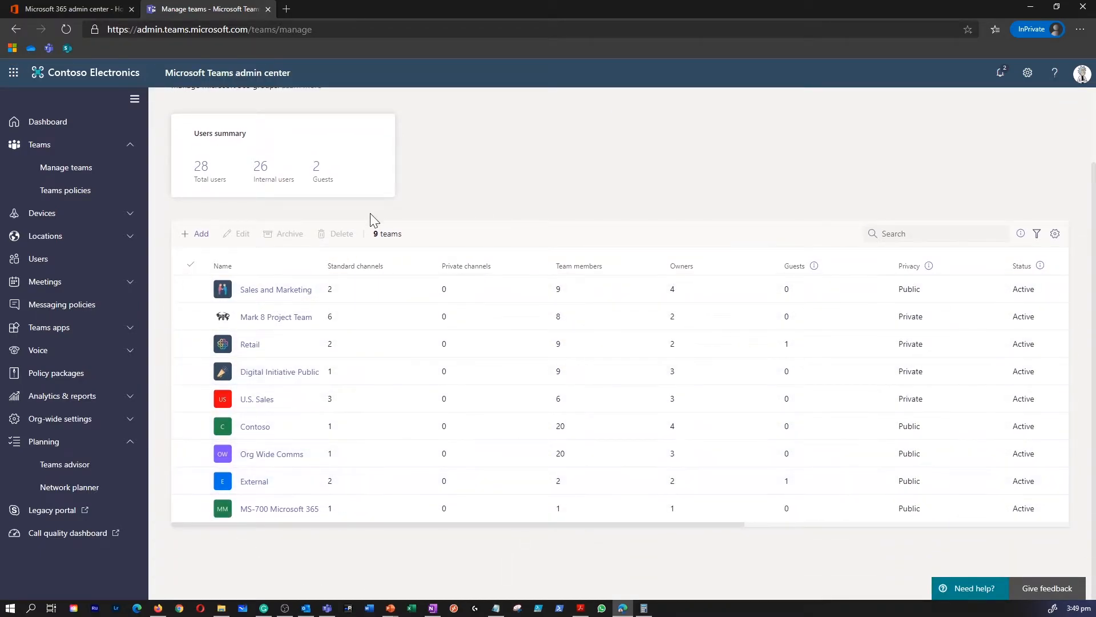
mouse_move(202, 237)
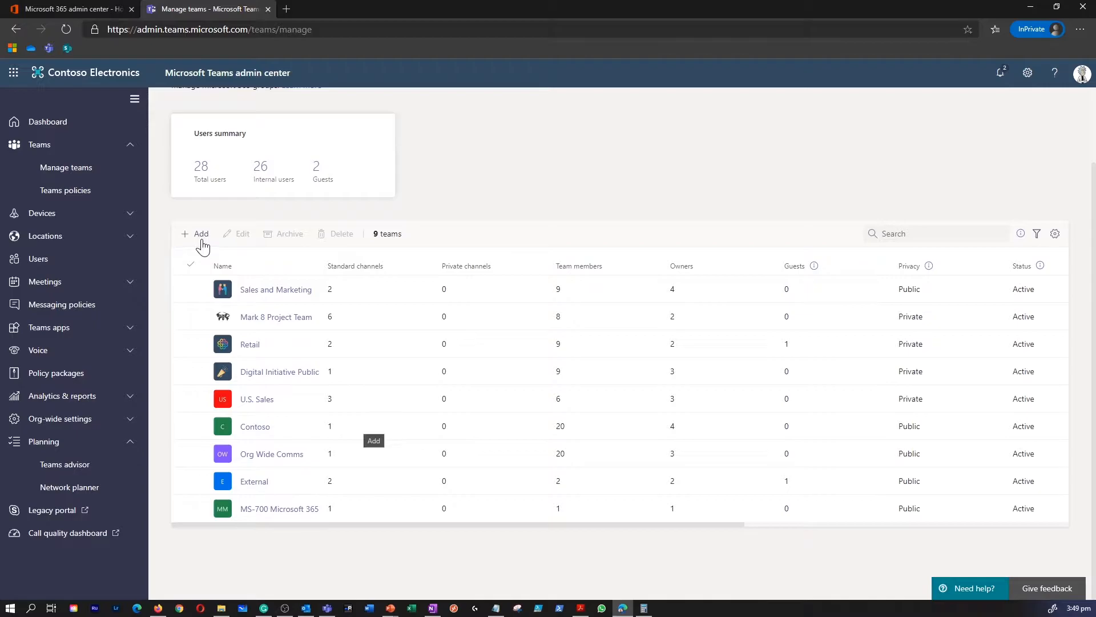
- Add a team named 'Sample' with Public privacy and apply it
left_click(198, 234)
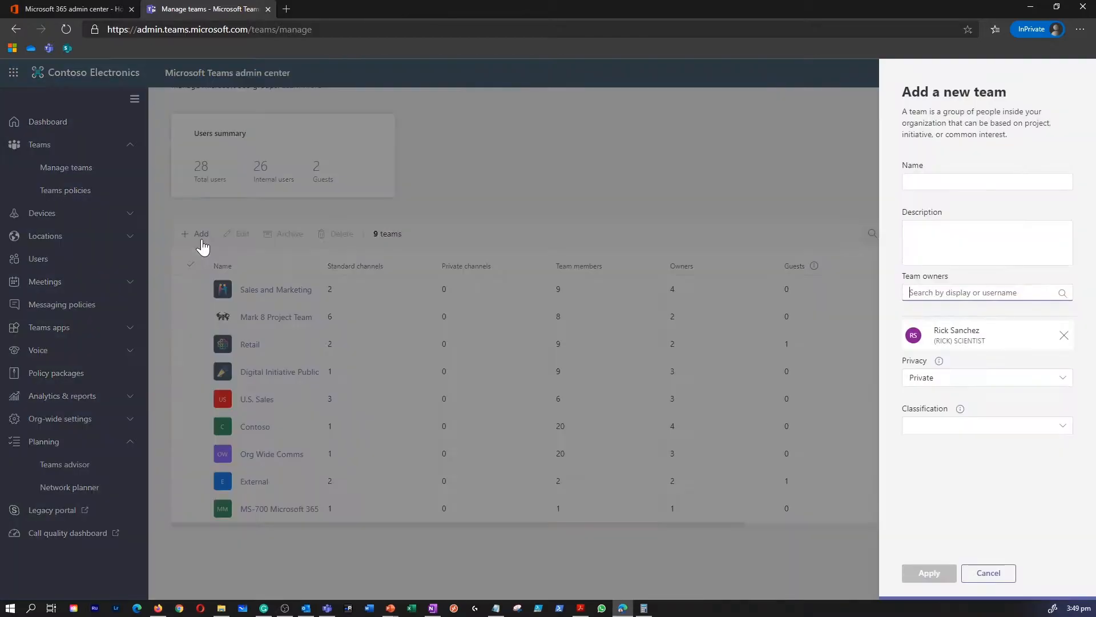
left_click(987, 181)
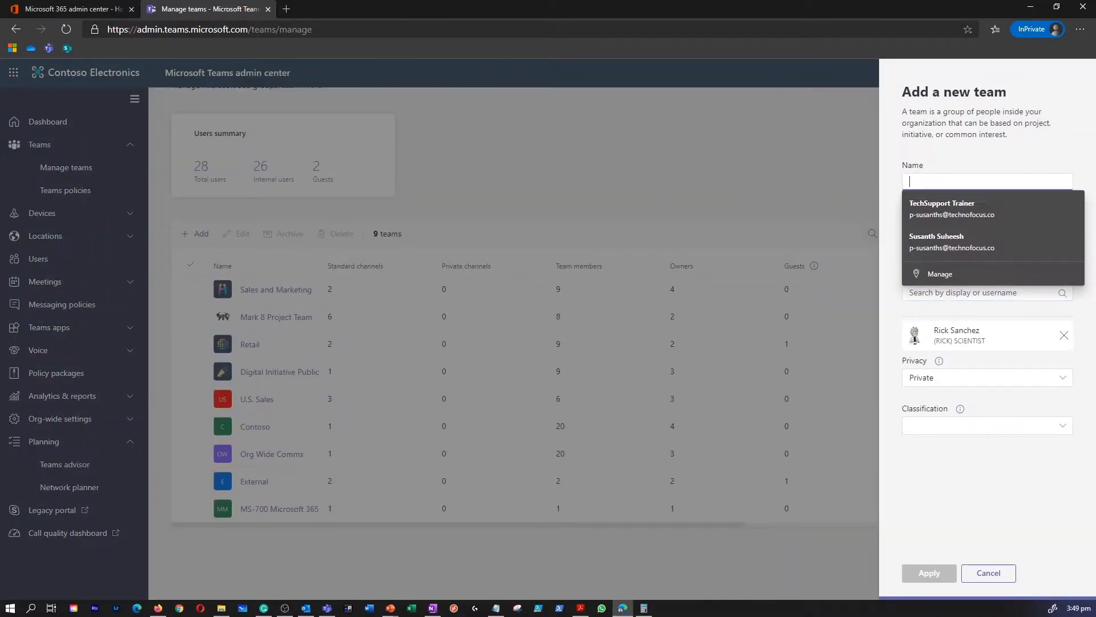
type("Sample")
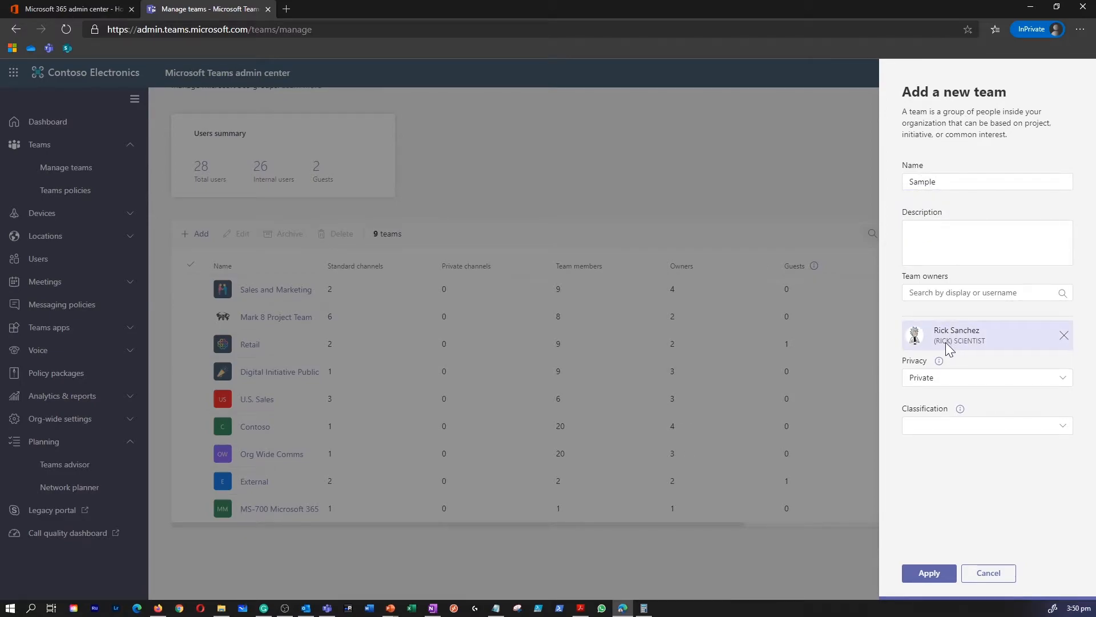
left_click(986, 242)
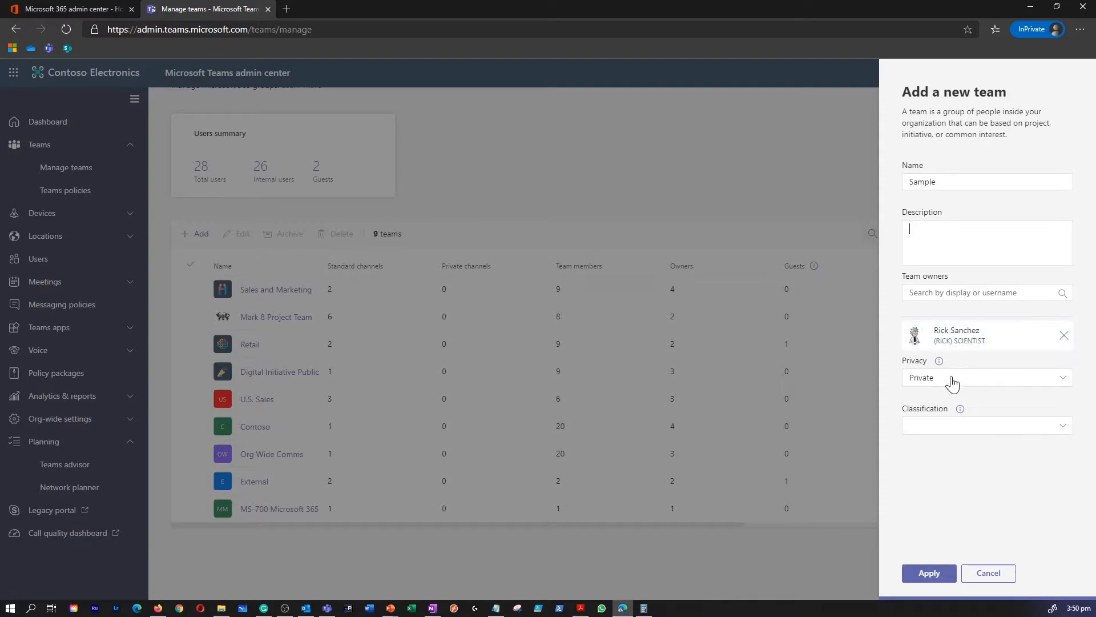
left_click(986, 378)
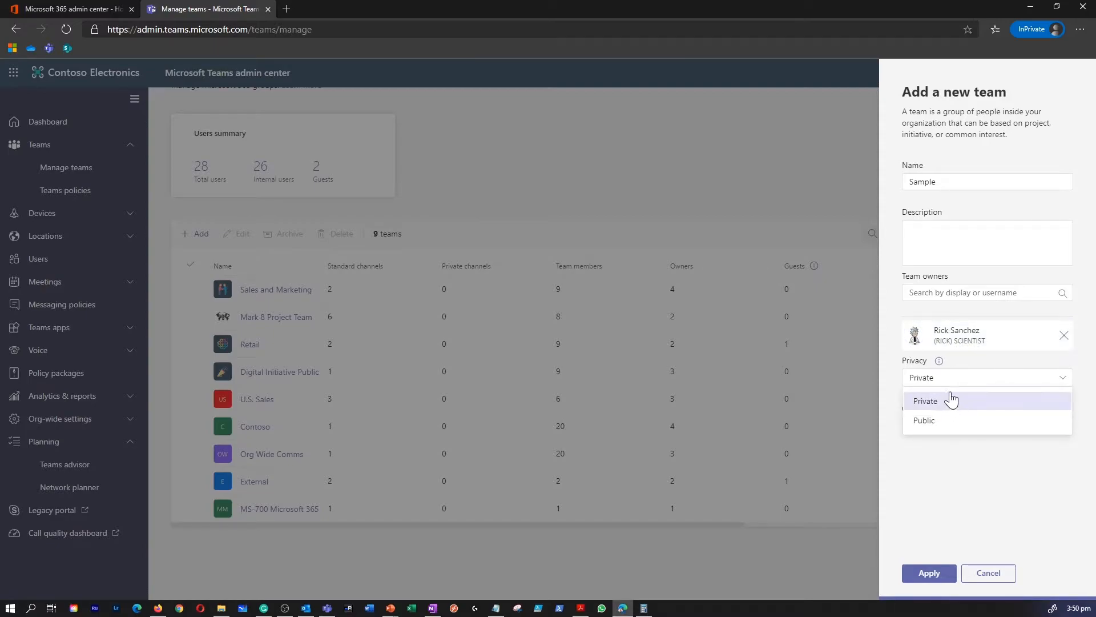
mouse_move(954, 409)
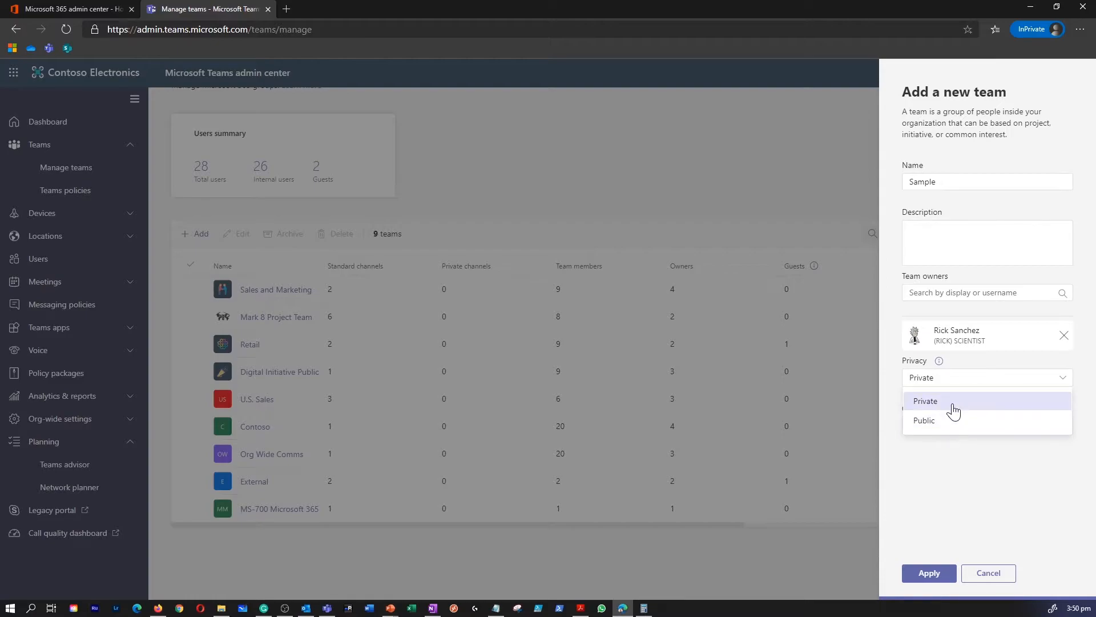
mouse_move(949, 427)
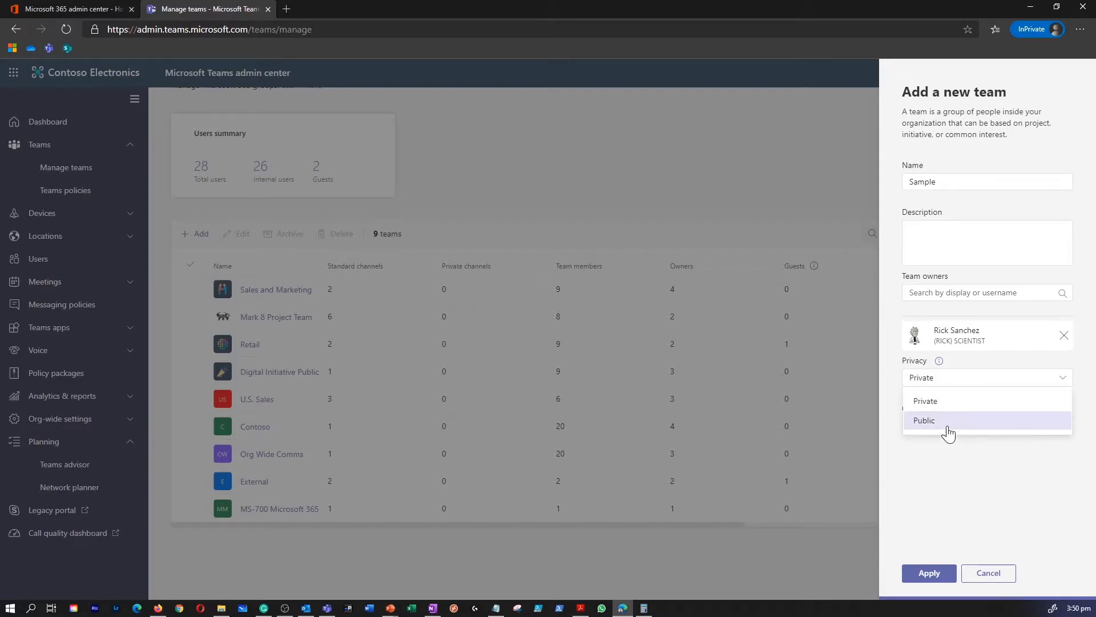
left_click(924, 420)
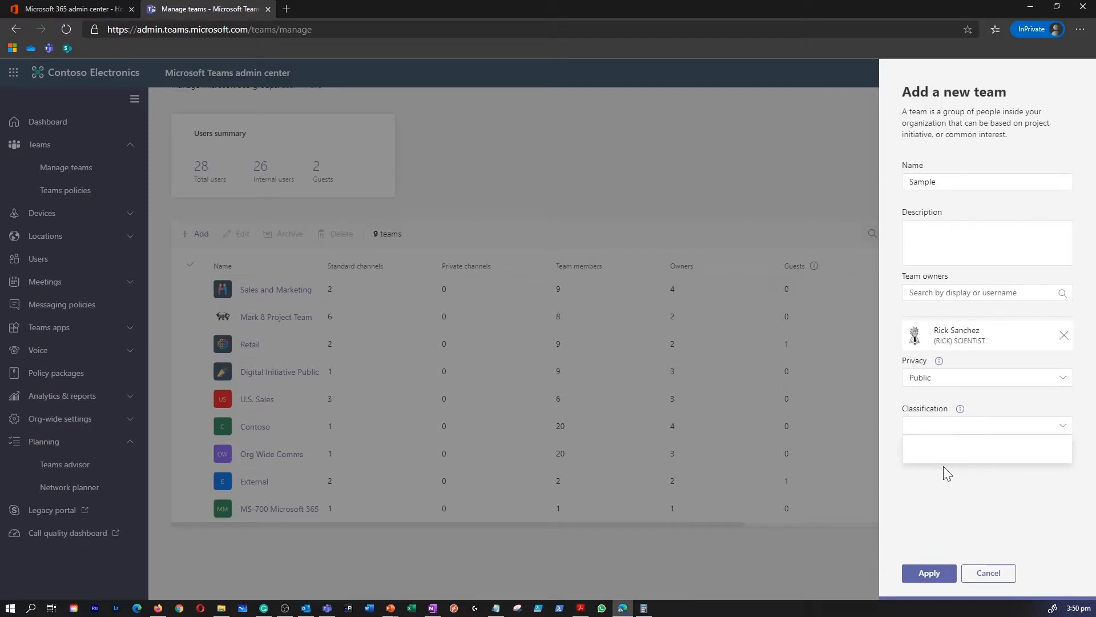
left_click(928, 572)
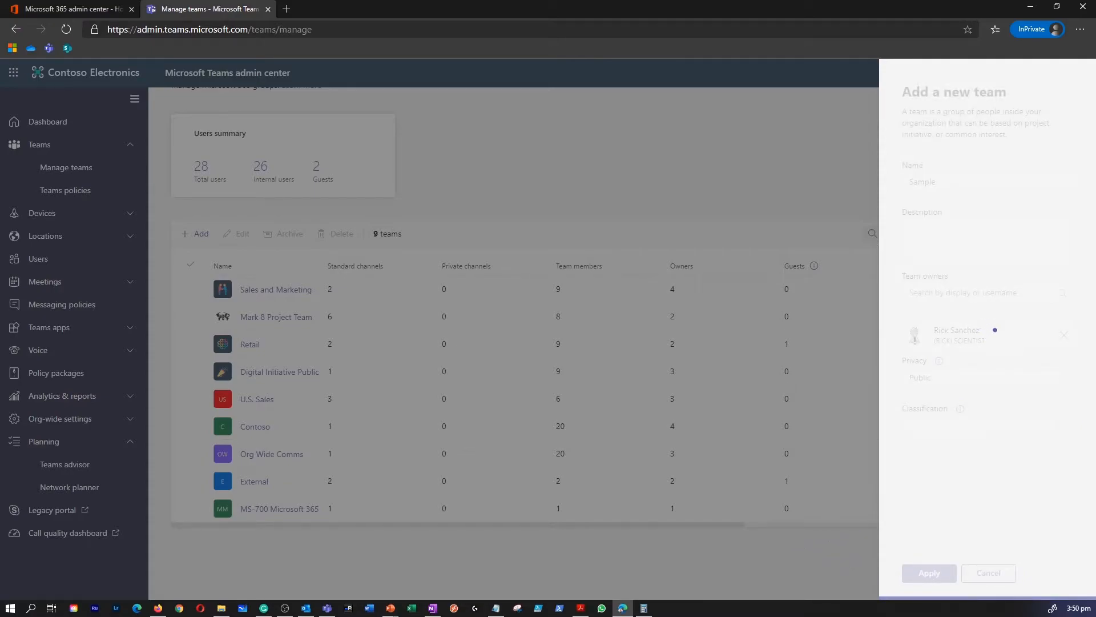
- Switch to the Teams desktop app showing the Sample team's General channel
left_click(928, 572)
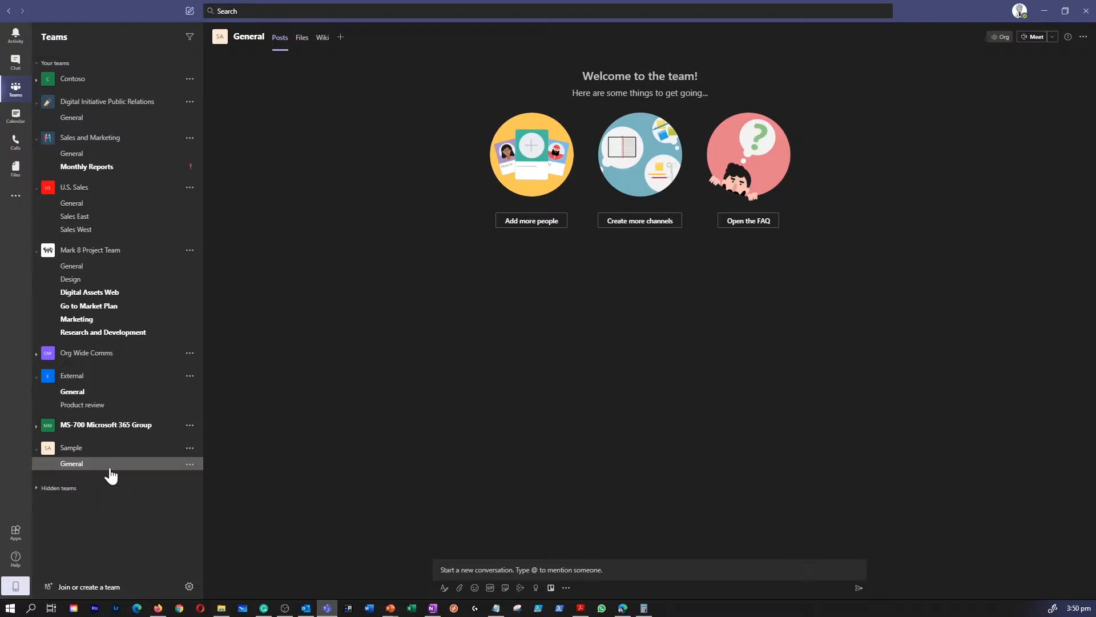
mouse_move(81, 598)
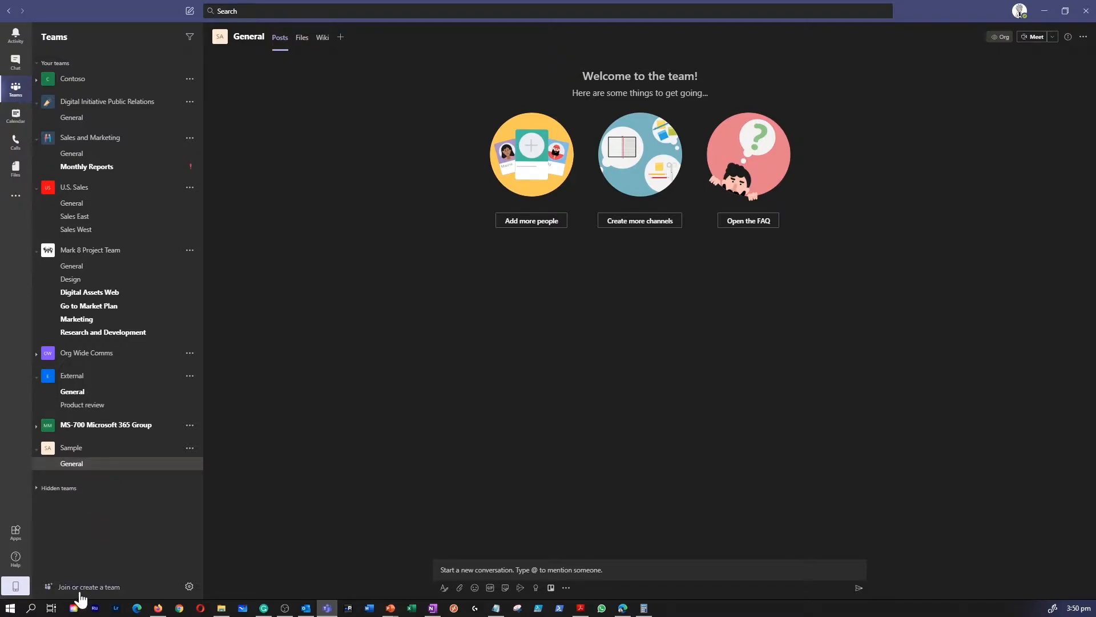
mouse_move(83, 592)
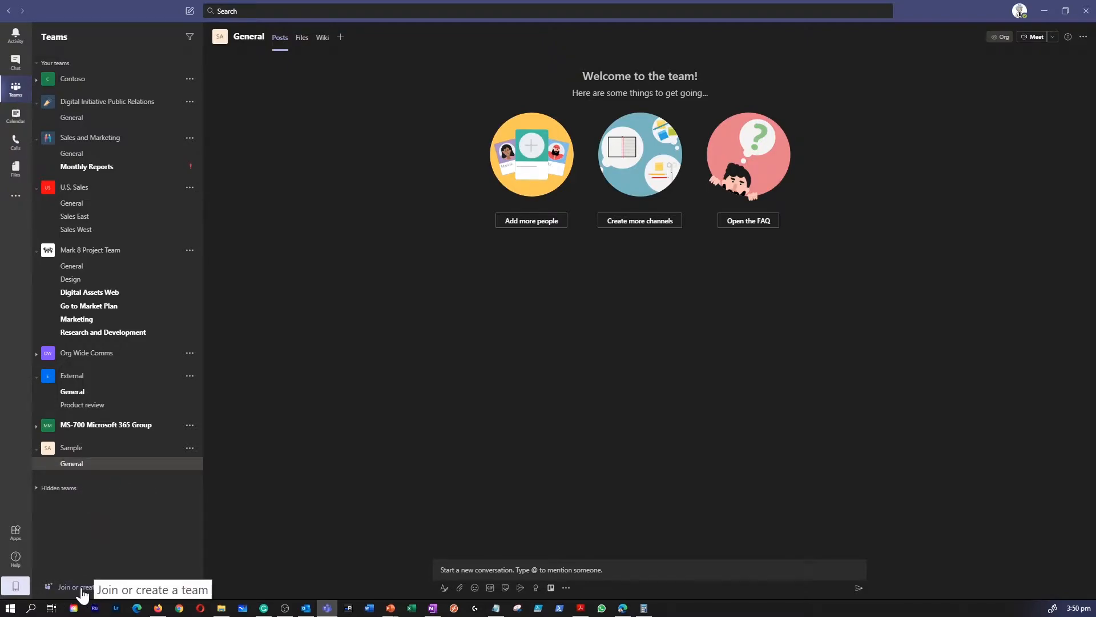
- Build an org-wide team from scratch named 'Inter-dimensional Adventures'
left_click(88, 586)
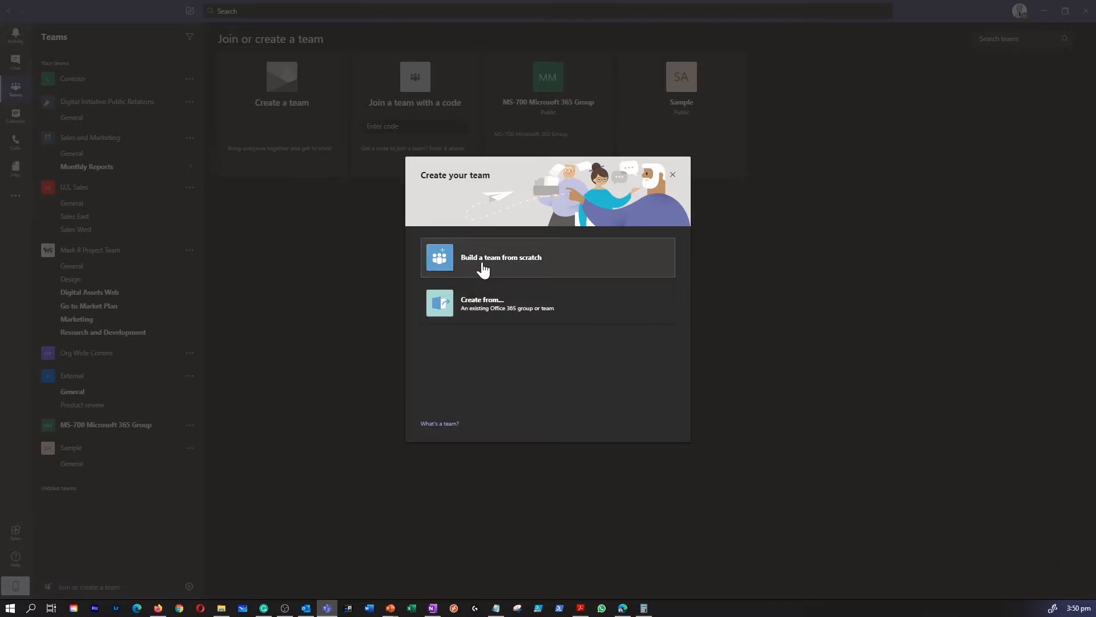
mouse_move(529, 317)
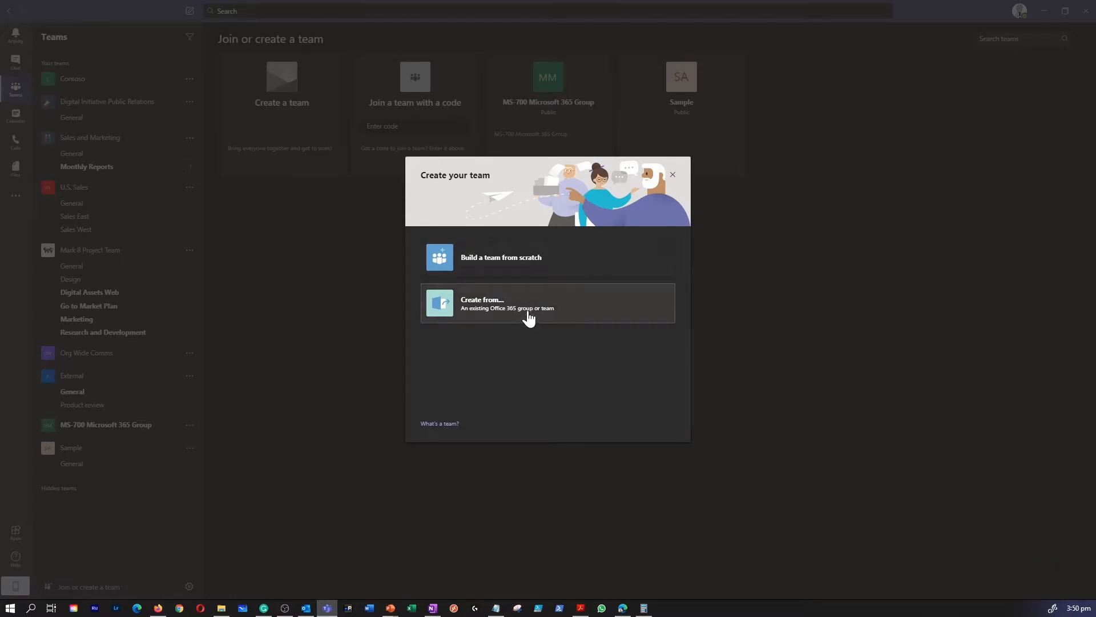
mouse_move(534, 317)
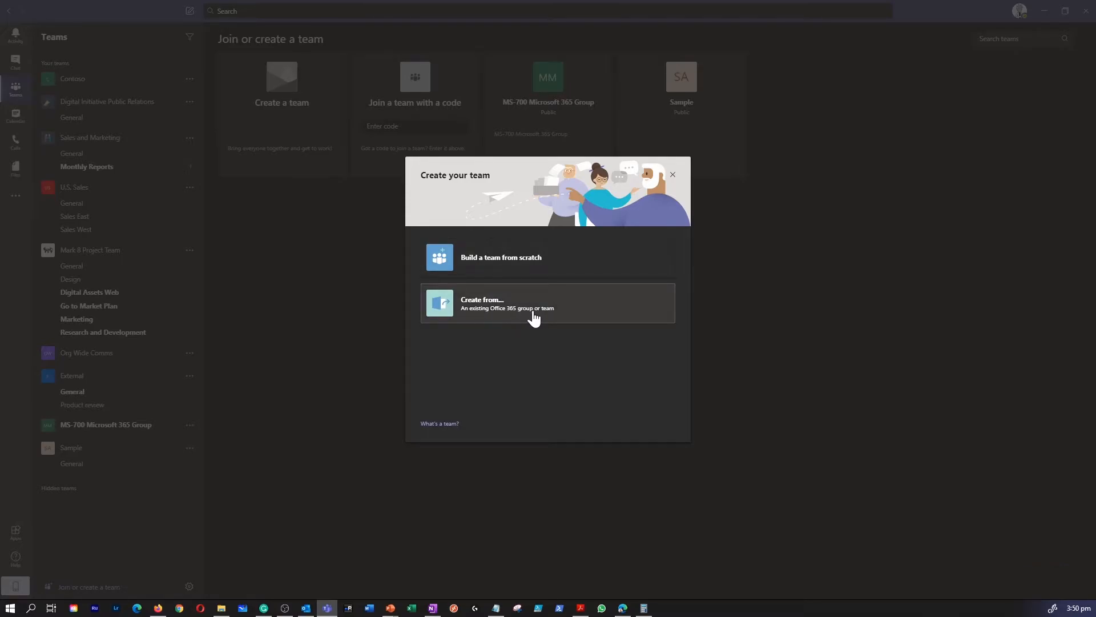
mouse_move(535, 273)
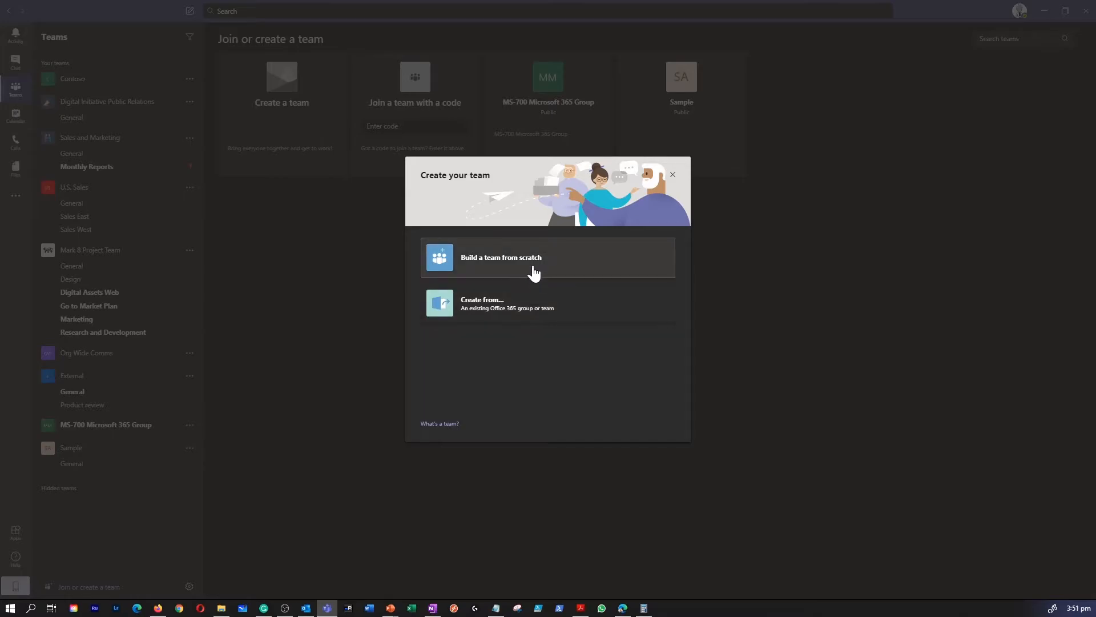
left_click(501, 256)
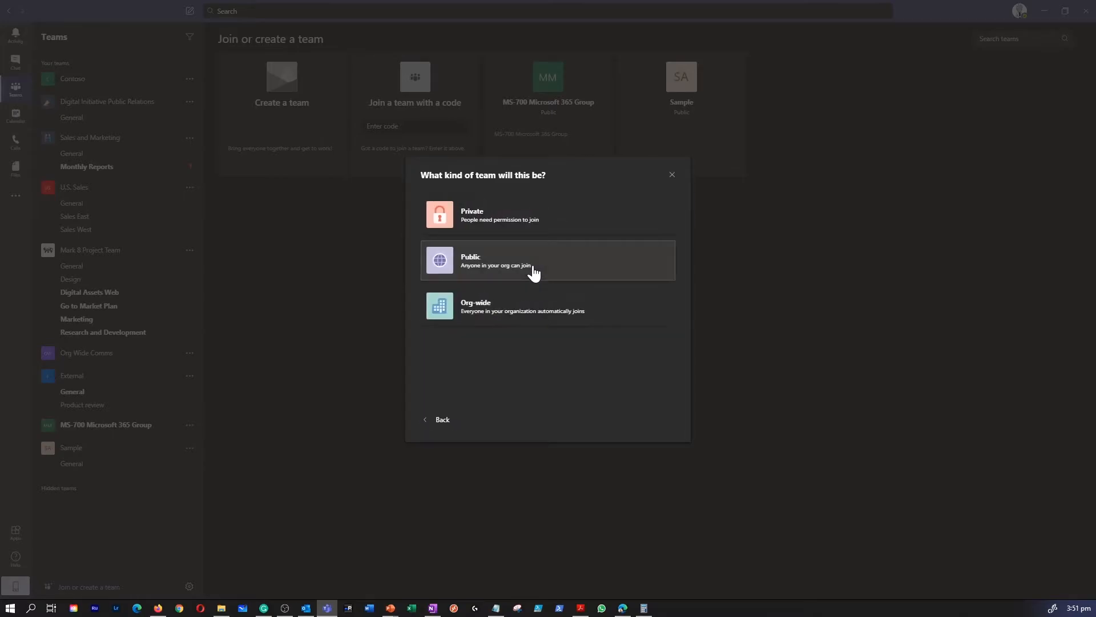
mouse_move(496, 401)
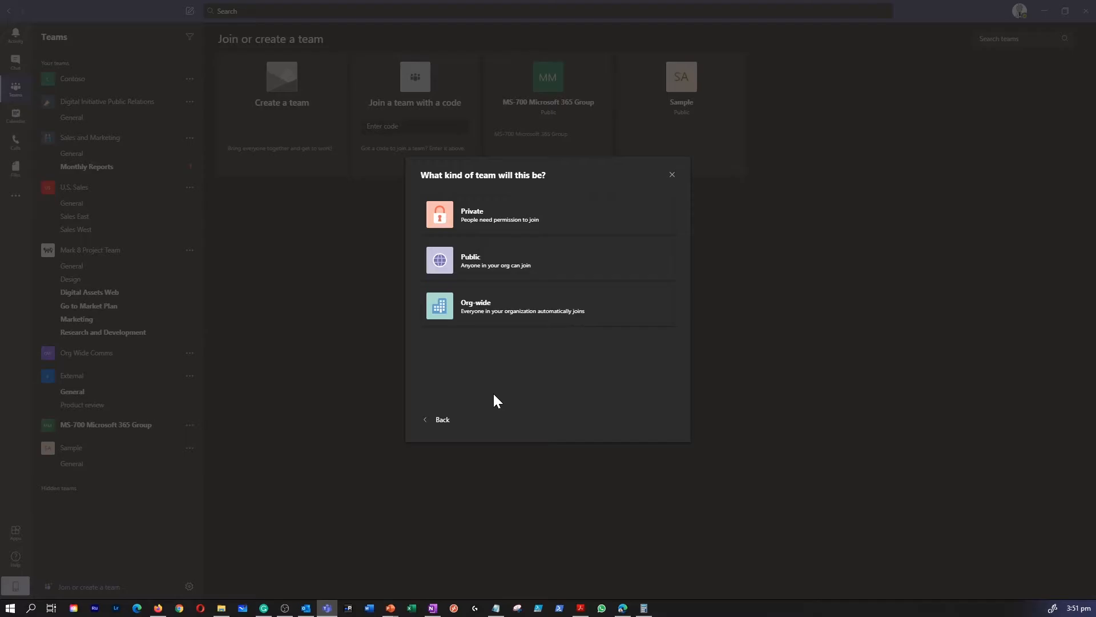
mouse_move(549, 260)
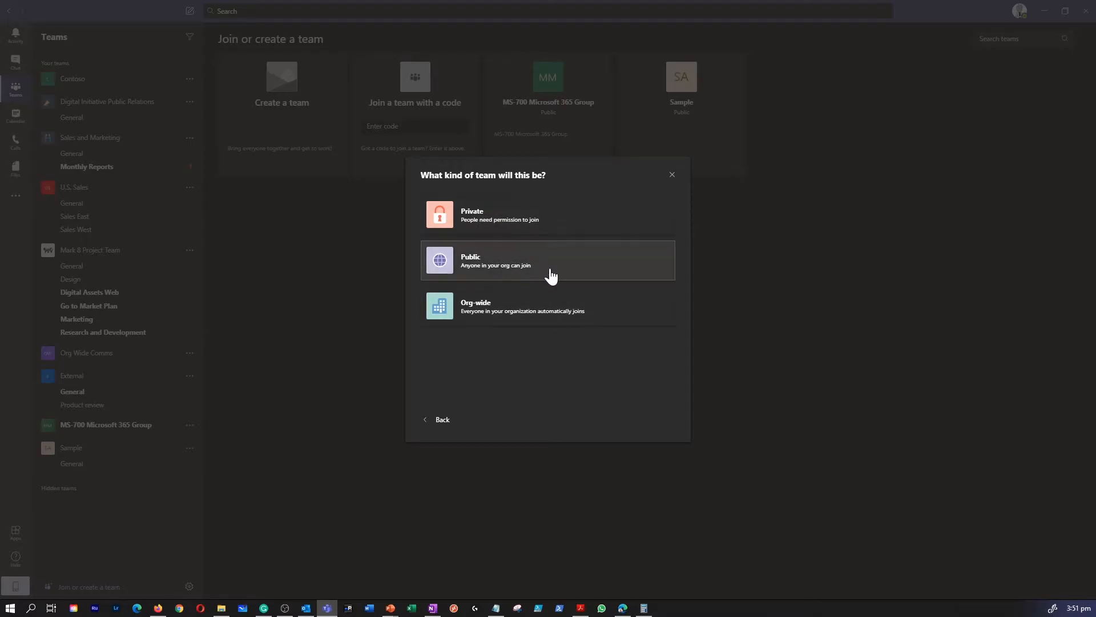
mouse_move(477, 315)
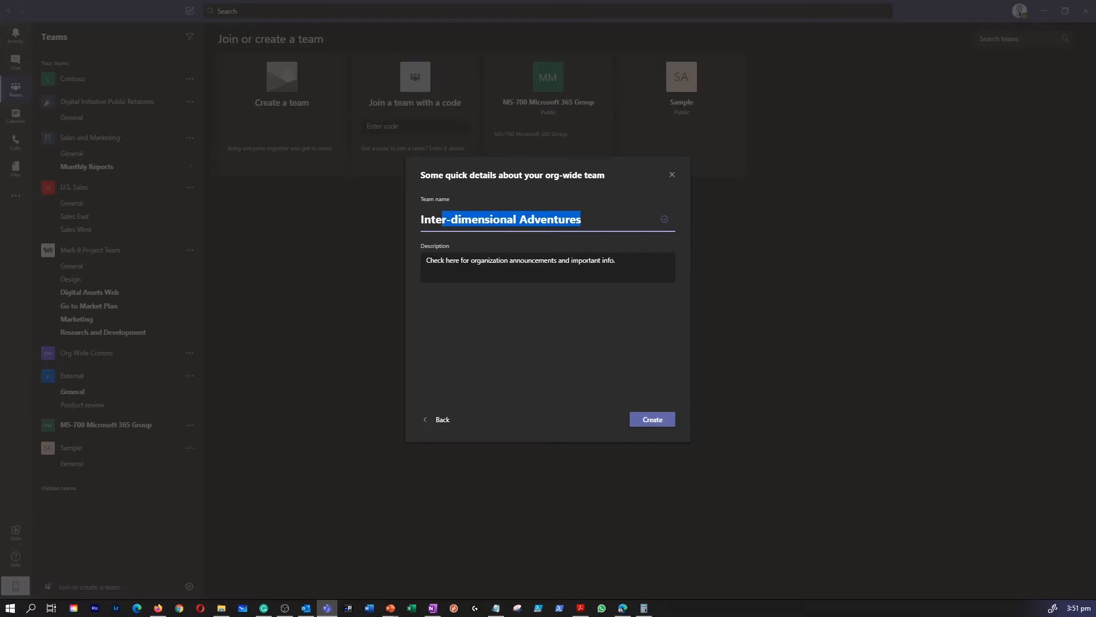
left_click(651, 418)
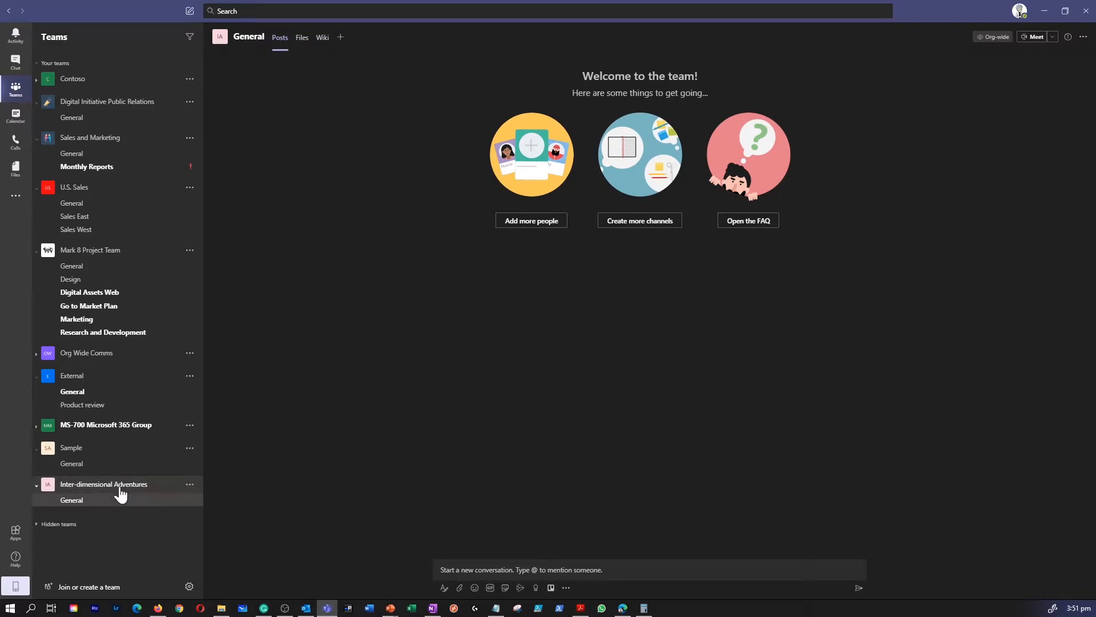
- Open Manage team for Inter-dimensional Adventures and scroll through its members
left_click(190, 483)
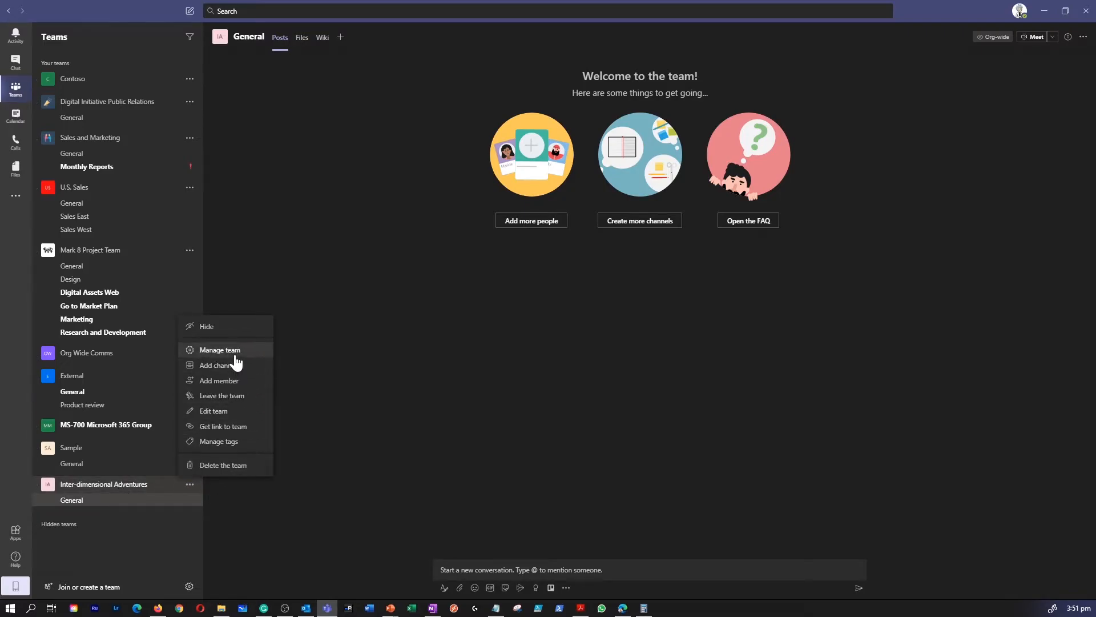
left_click(218, 349)
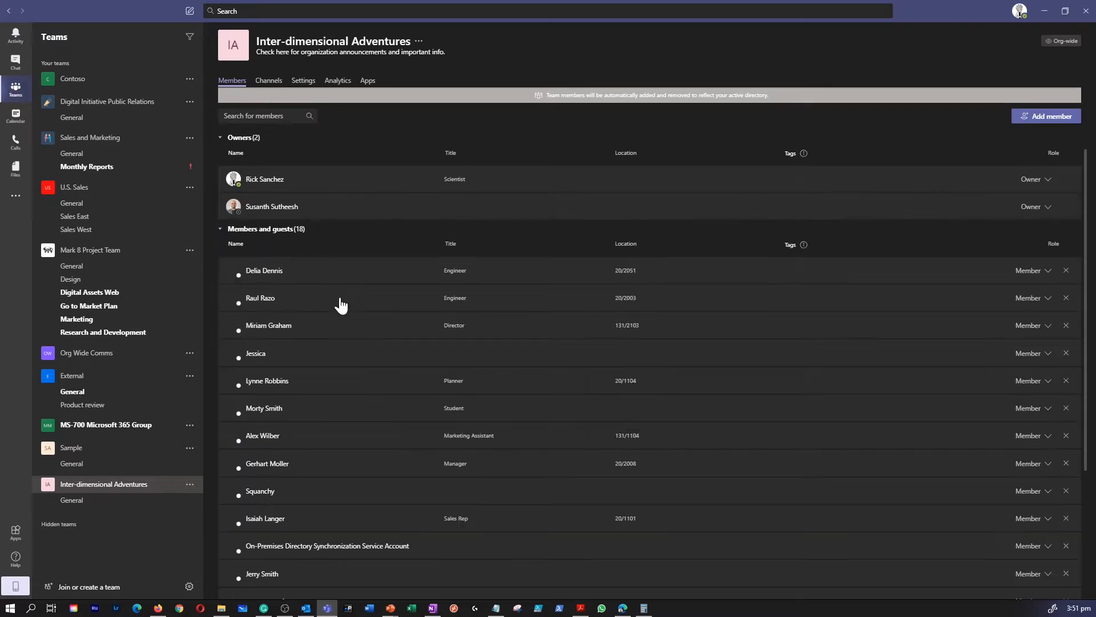
scroll("down", 3)
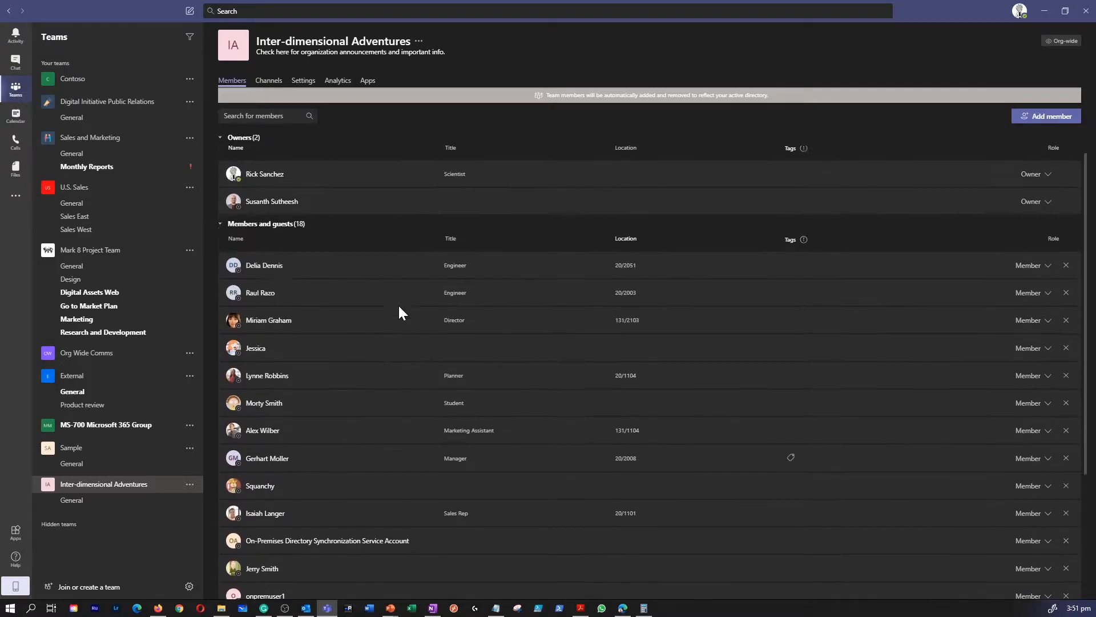
scroll("down", 3)
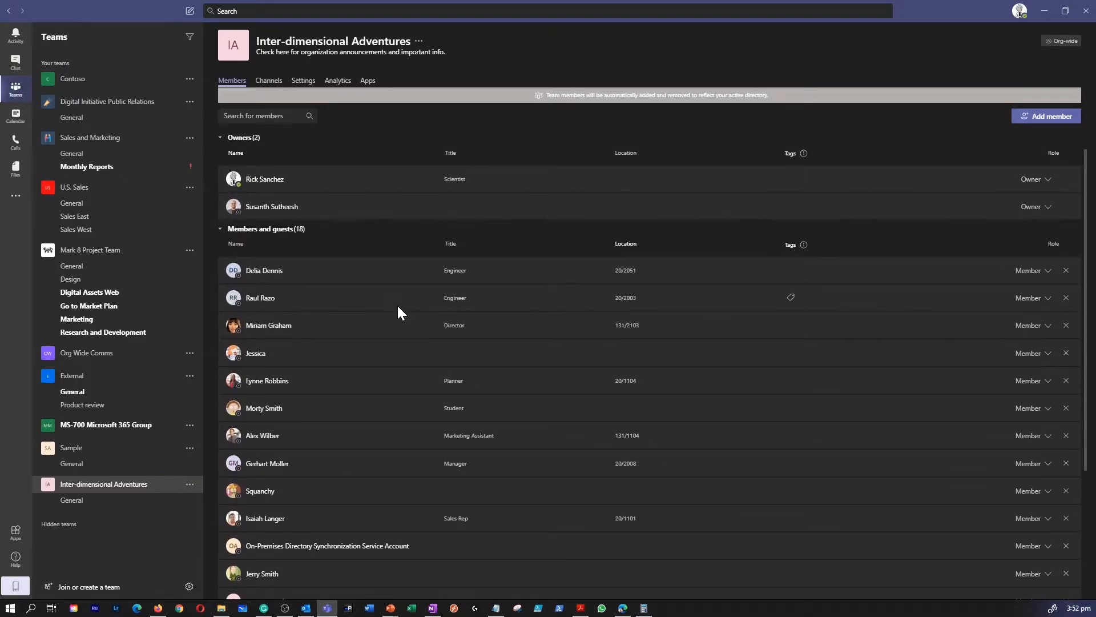
mouse_move(692, 468)
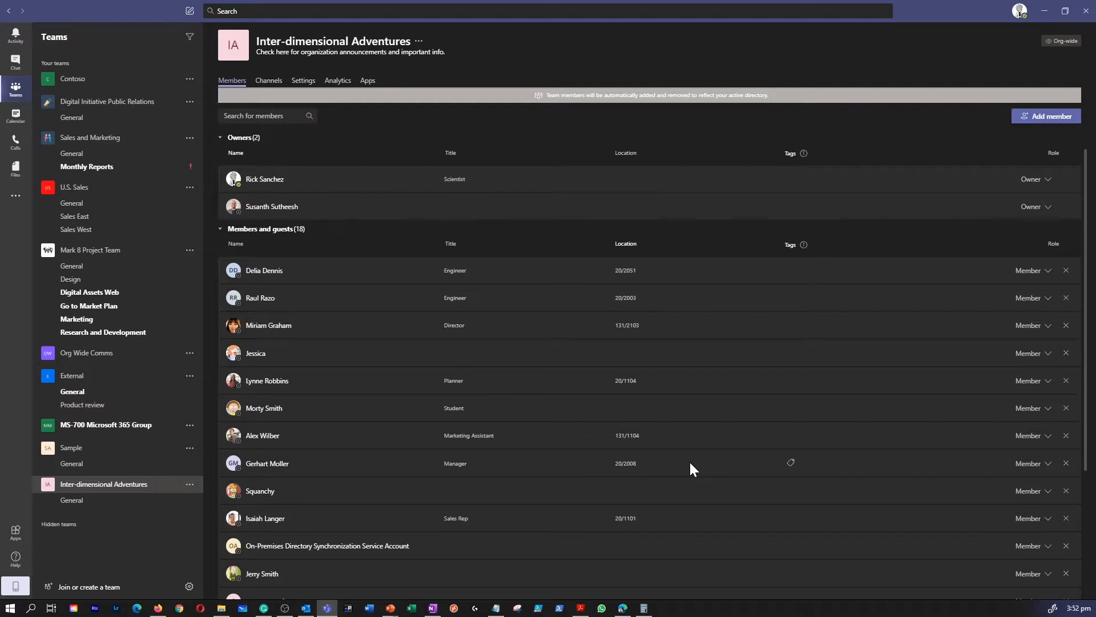
mouse_move(603, 399)
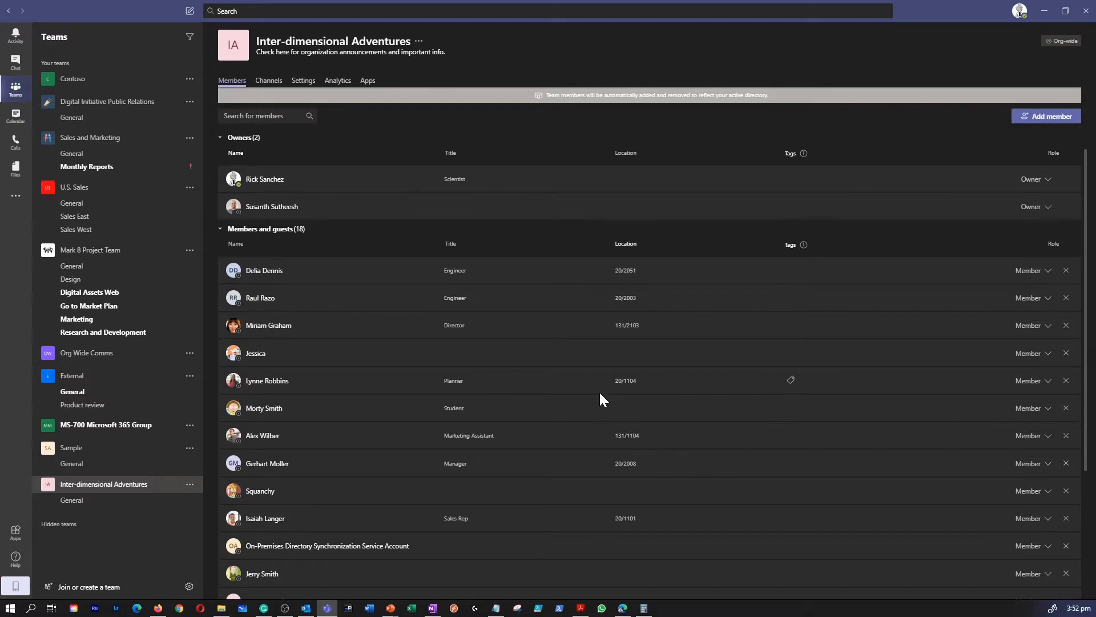
mouse_move(604, 381)
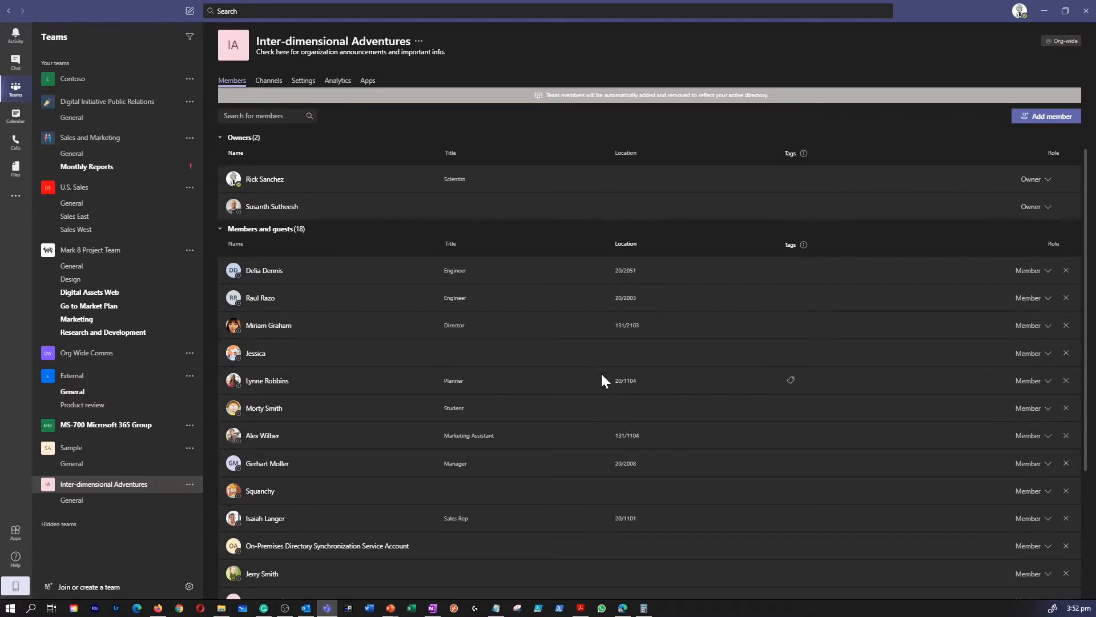
mouse_move(604, 374)
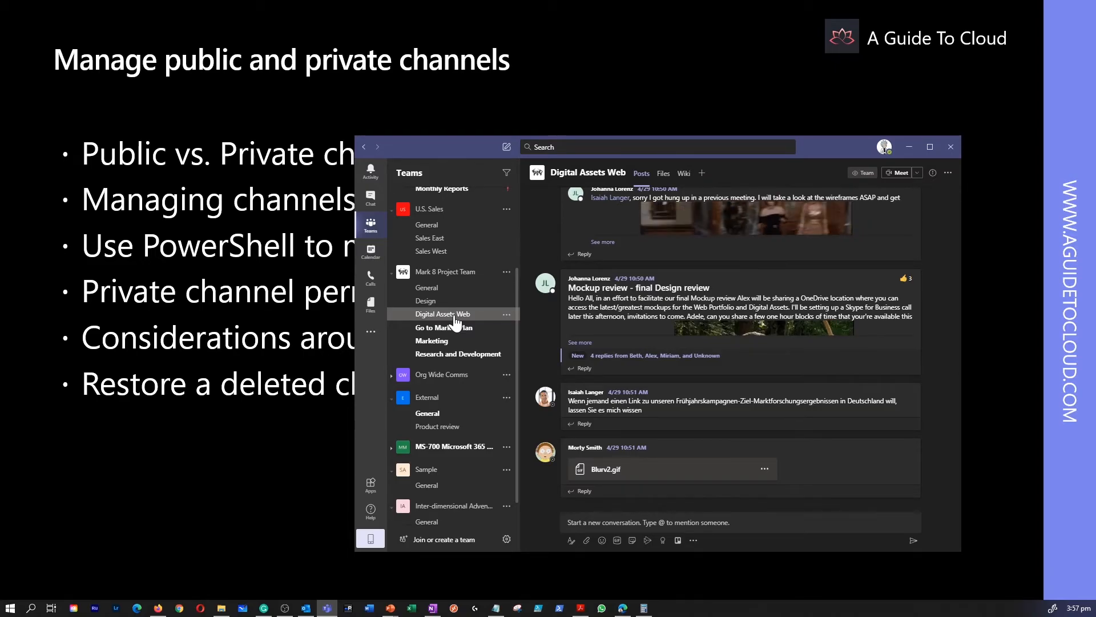
- Browse Go to Market Plan and Marketing, then start adding a Mark 8 channel
left_click(444, 327)
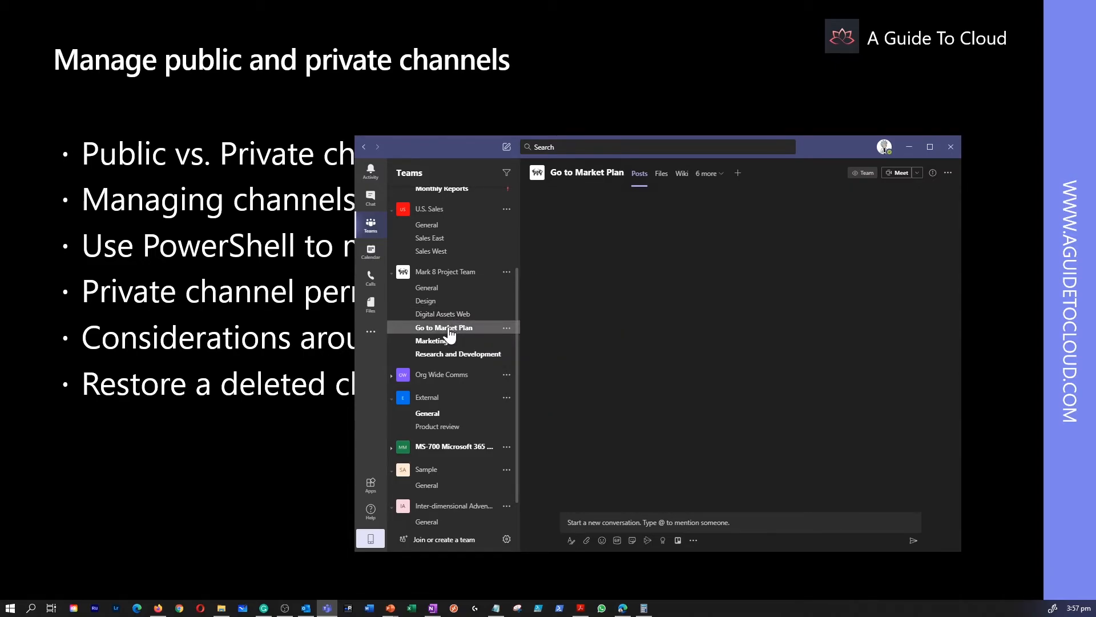
left_click(443, 327)
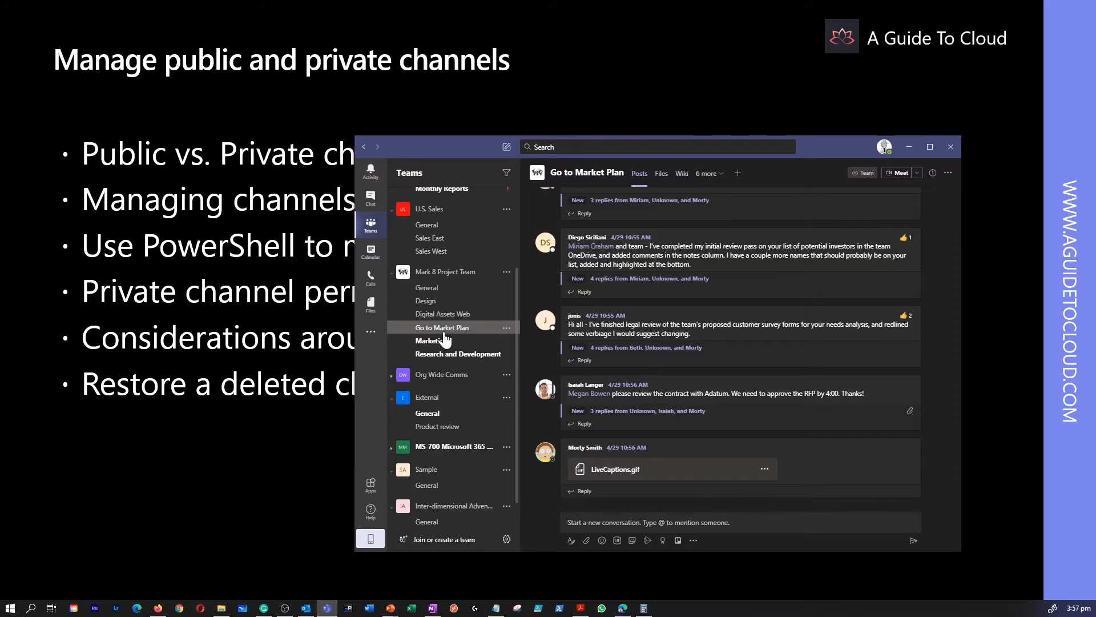
left_click(430, 340)
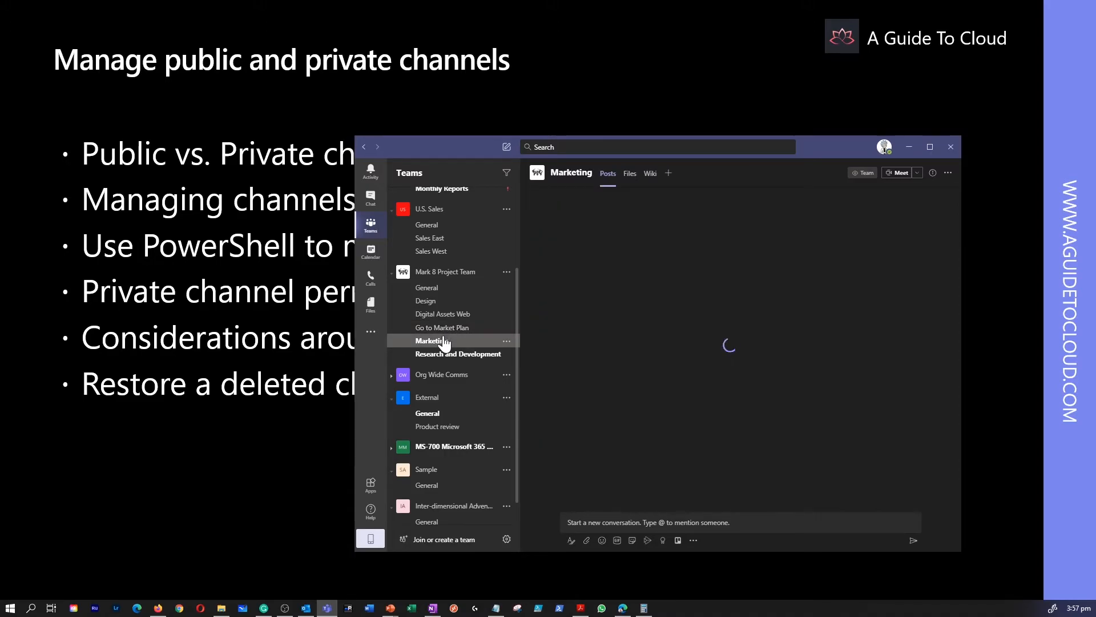
left_click(429, 340)
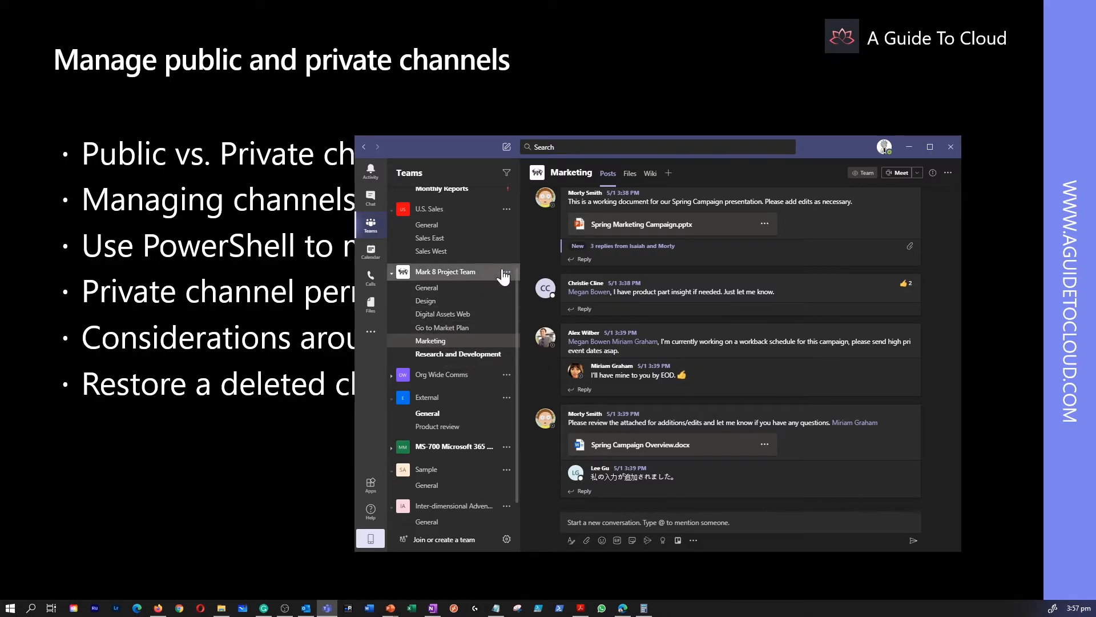
left_click(506, 272)
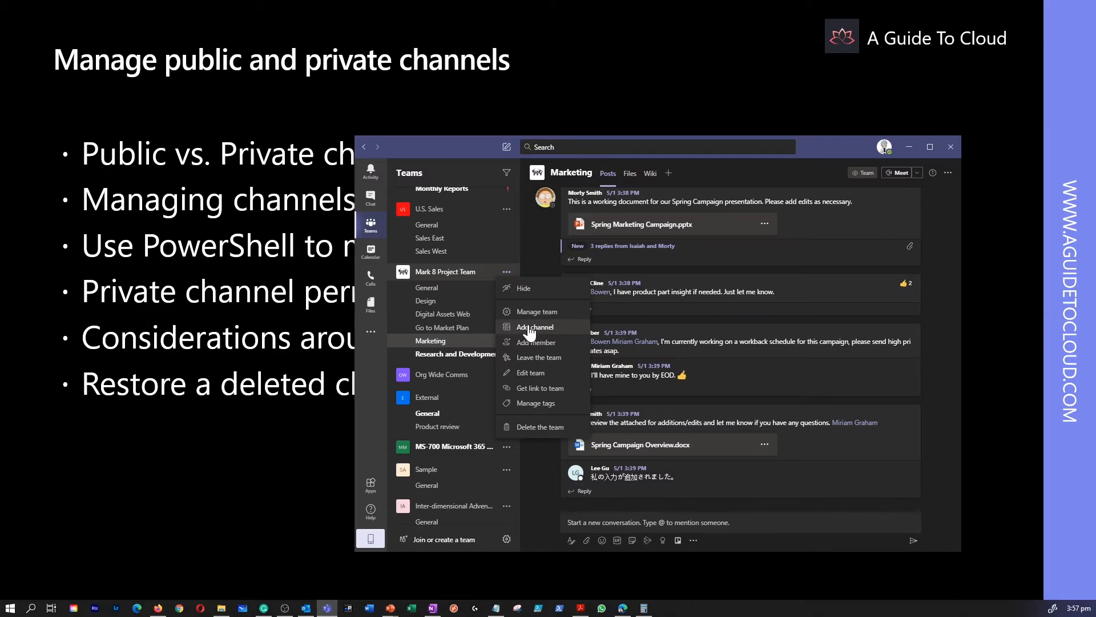
left_click(535, 326)
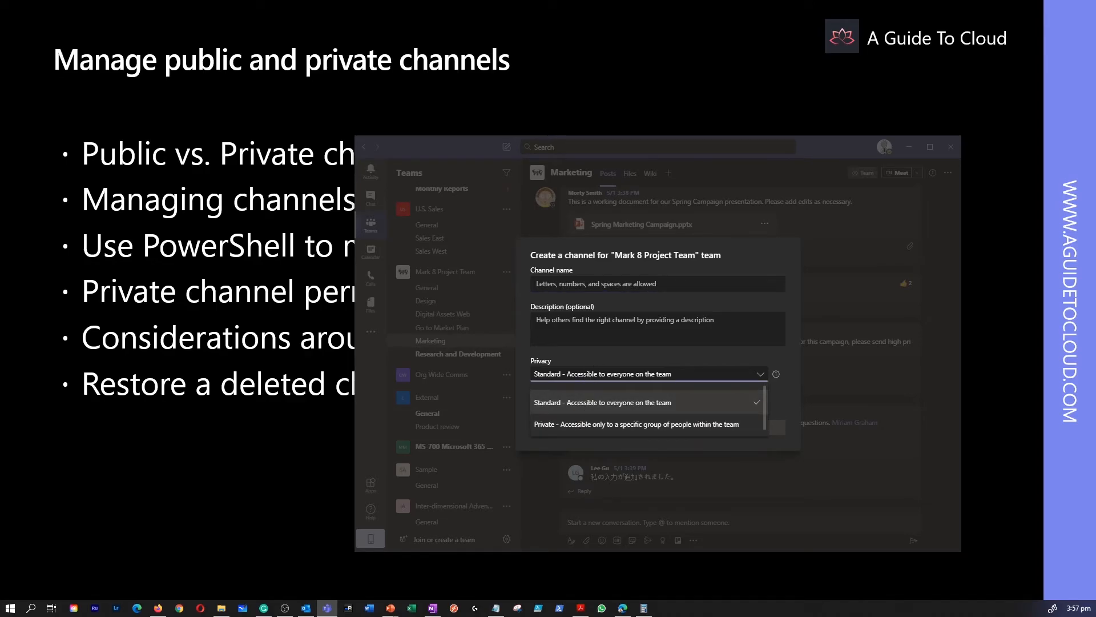
mouse_move(586, 438)
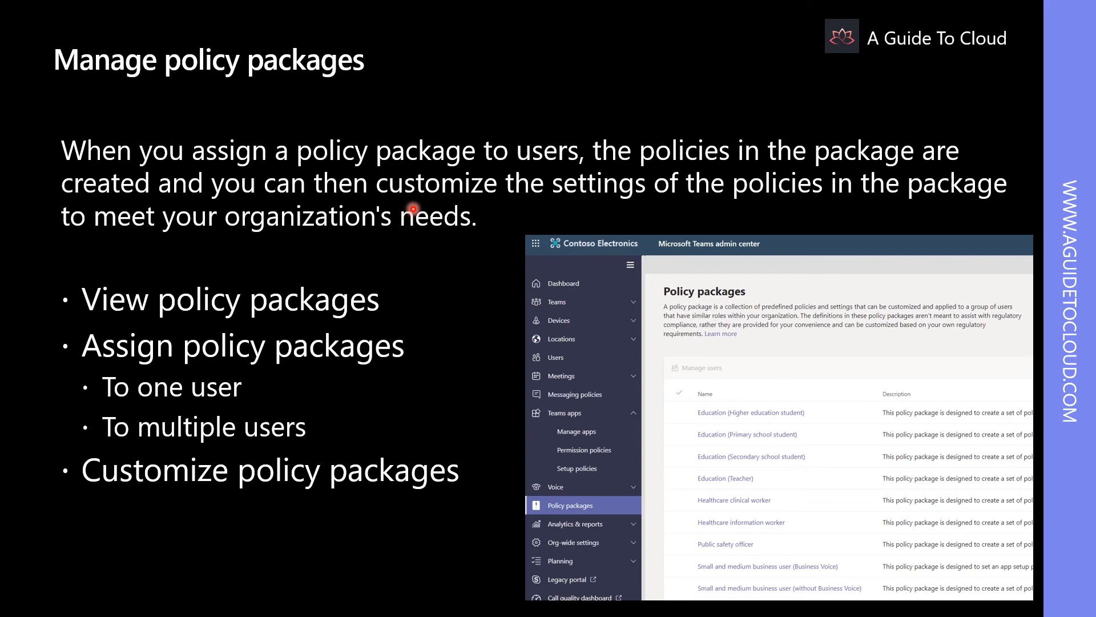
- Advance to the 'Manage policy packages (Cont.)' table slide
key("right")
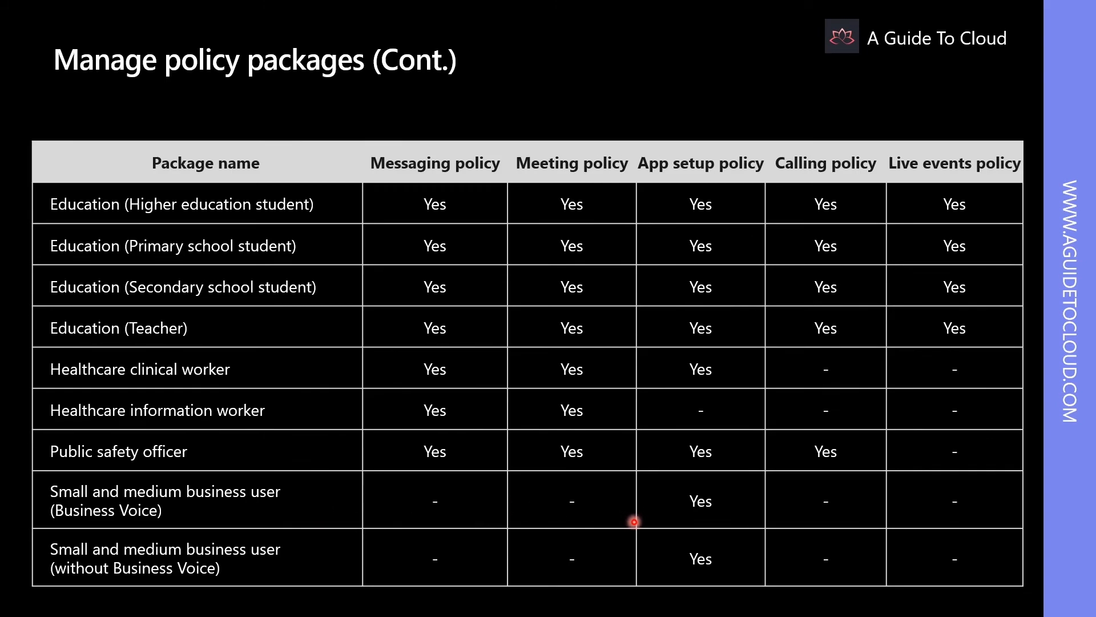